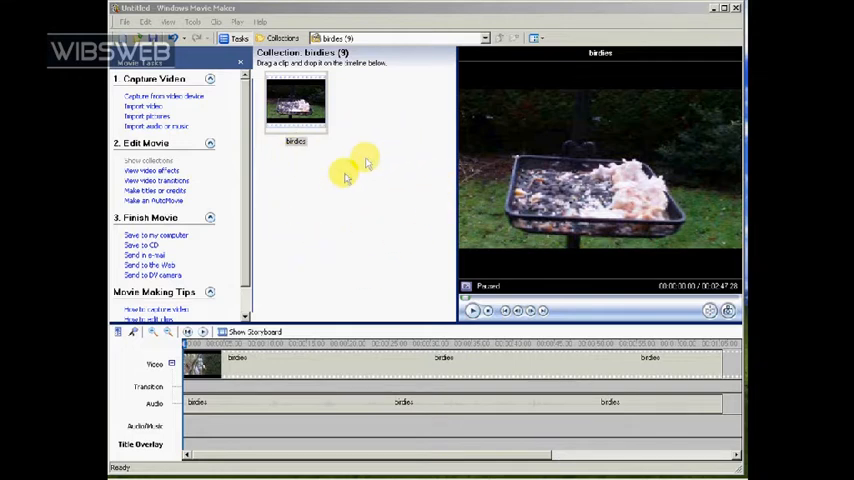
mouse_move(385, 262)
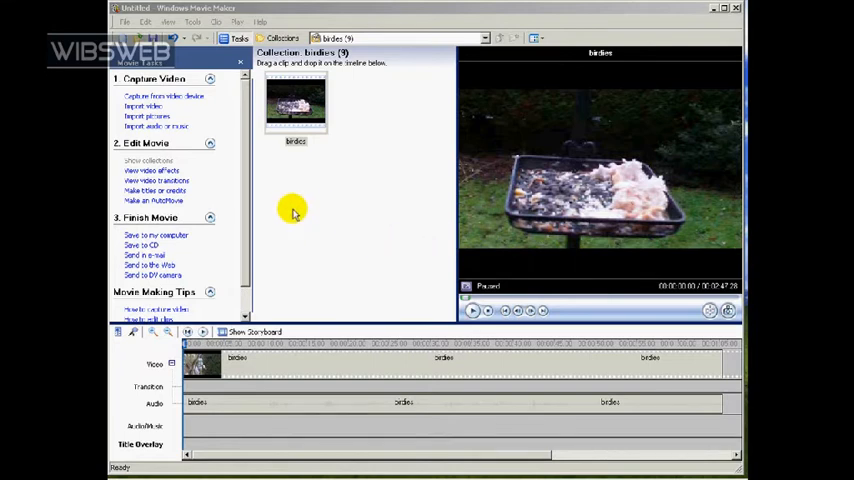
mouse_move(320, 207)
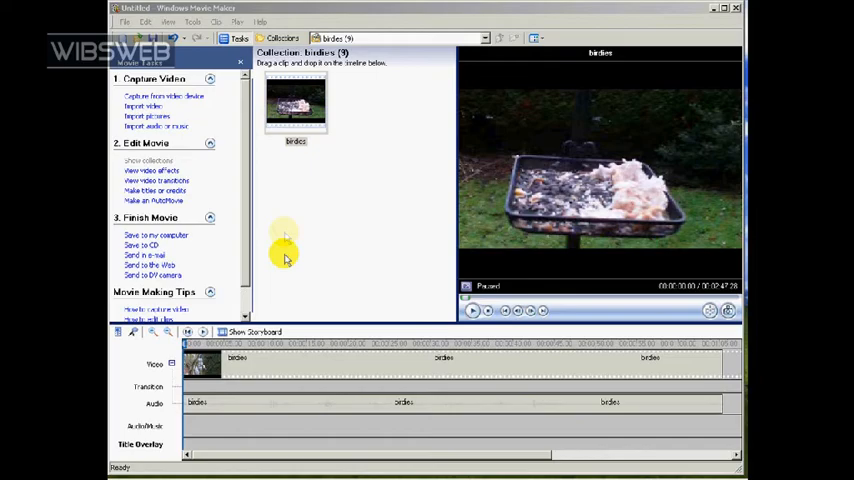
Start a new title placed over the selected birdies clip.
left_click(267, 365)
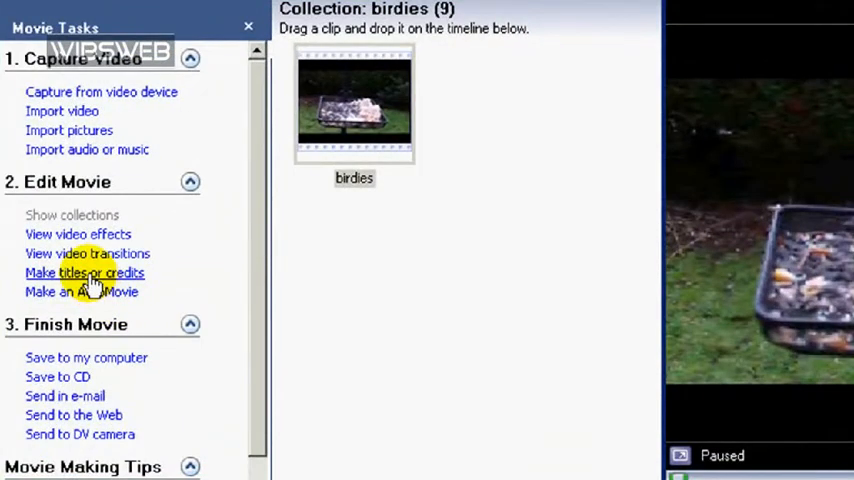
left_click(84, 272)
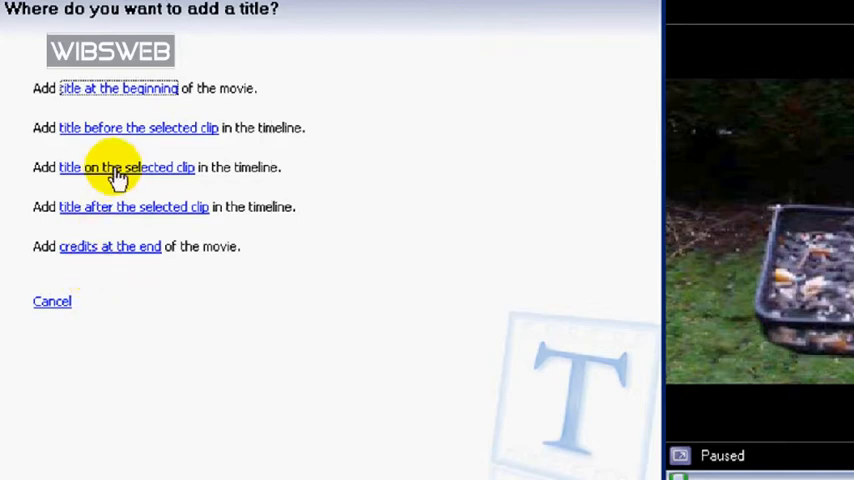
left_click(126, 167)
type("yourlogo")
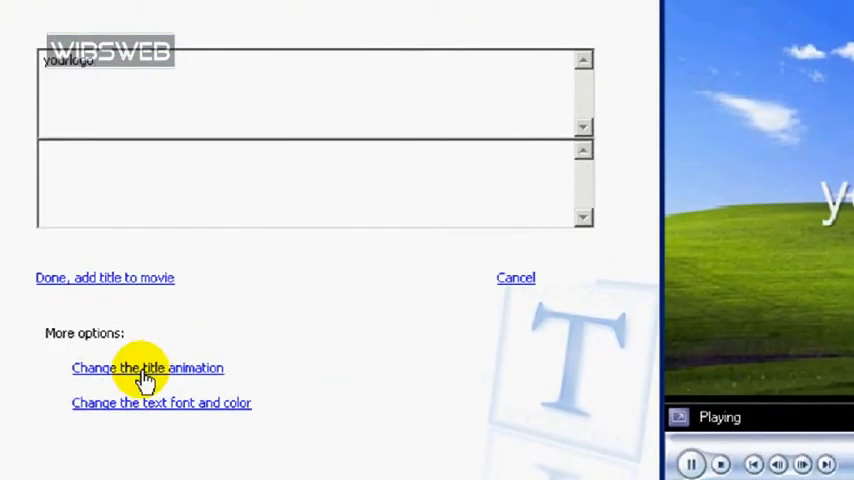
Set the yourlogo title's animation to Subtitle.
left_click(147, 368)
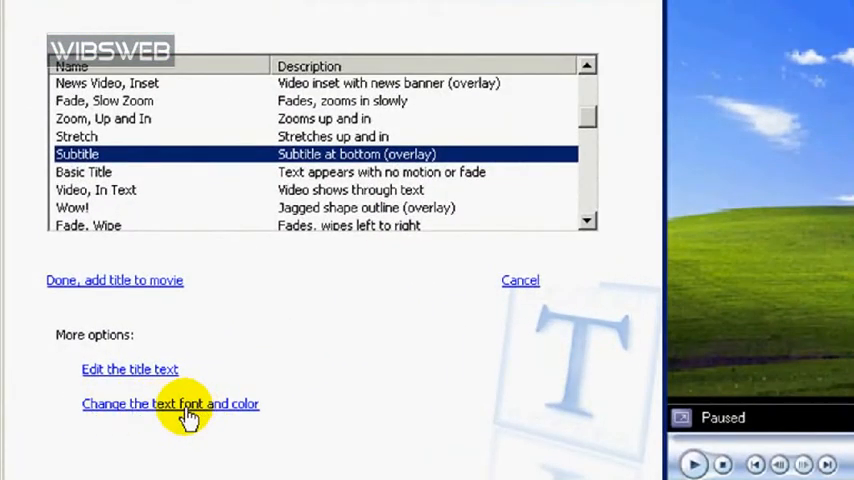
Change the yourlogo title font to Baby Kruffy and reduce its text size.
left_click(170, 403)
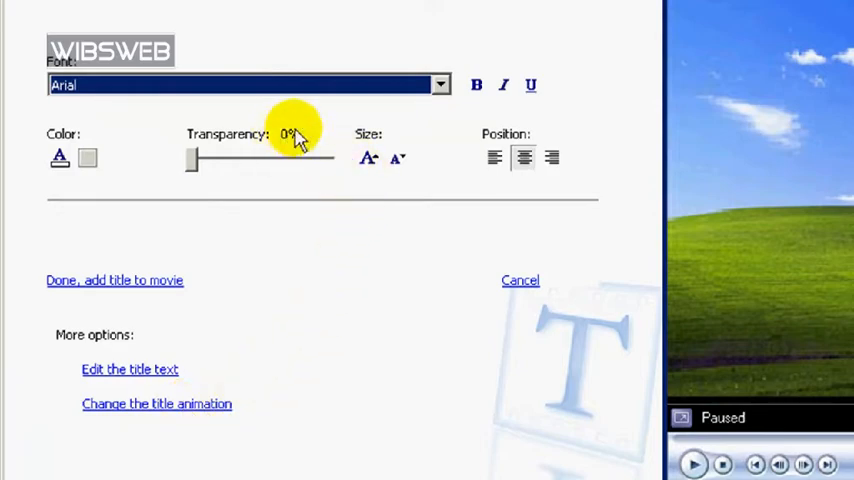
left_click(439, 84)
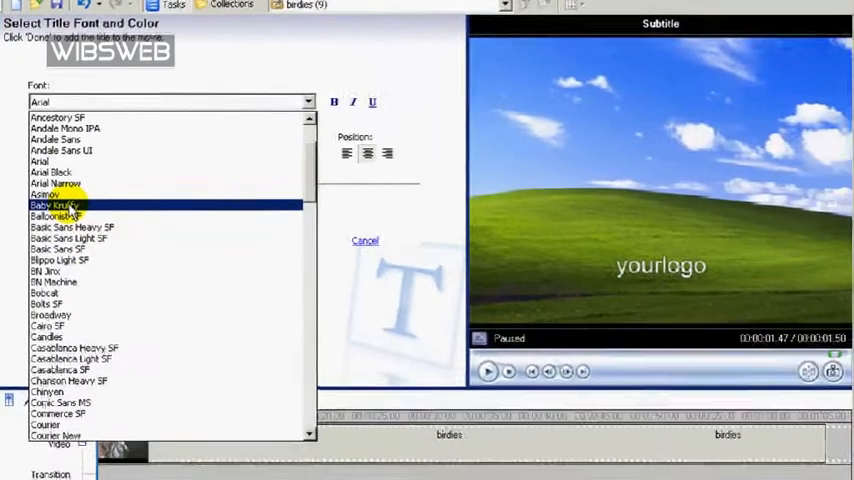
left_click(55, 205)
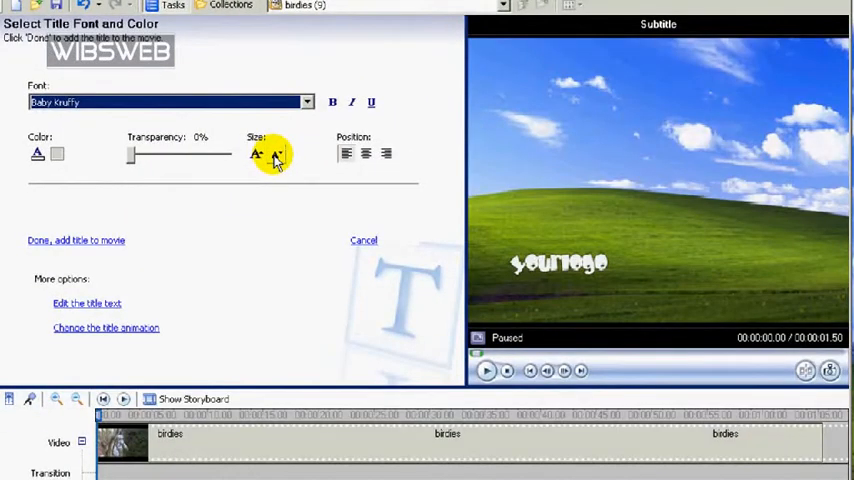
left_click(277, 154)
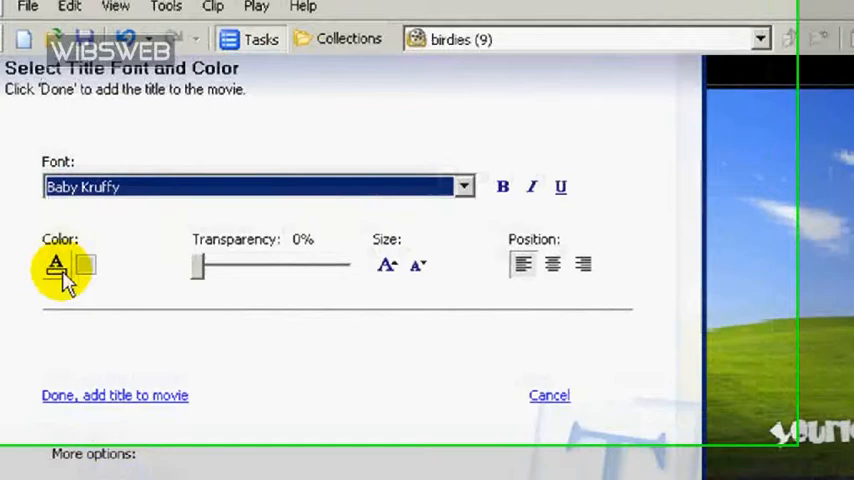
Color the yourlogo title text white and set its transparency to 36%.
left_click(57, 265)
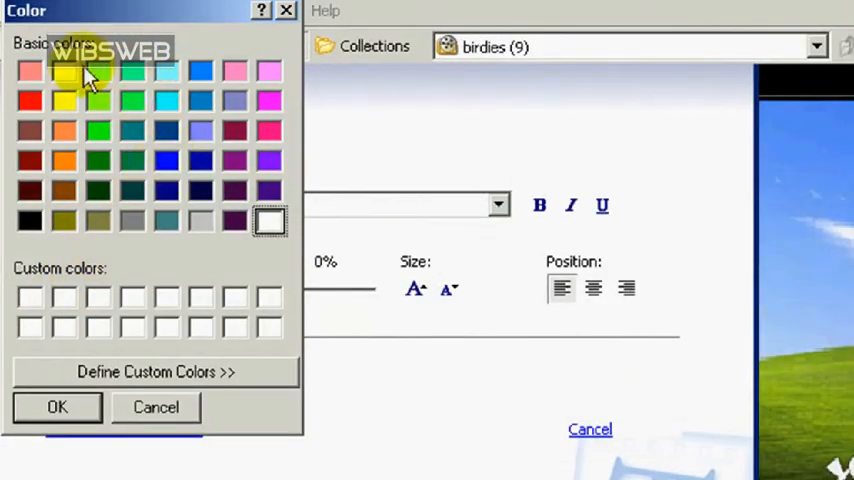
mouse_move(250, 255)
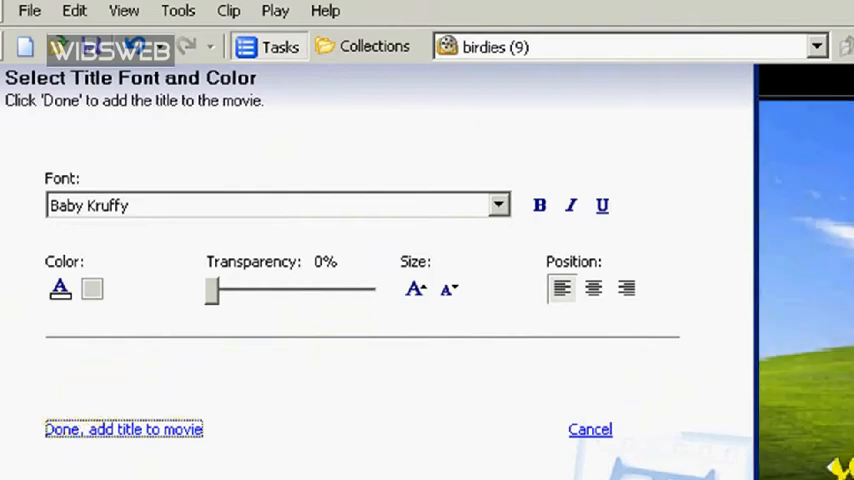
left_click_drag(210, 290, 220, 290)
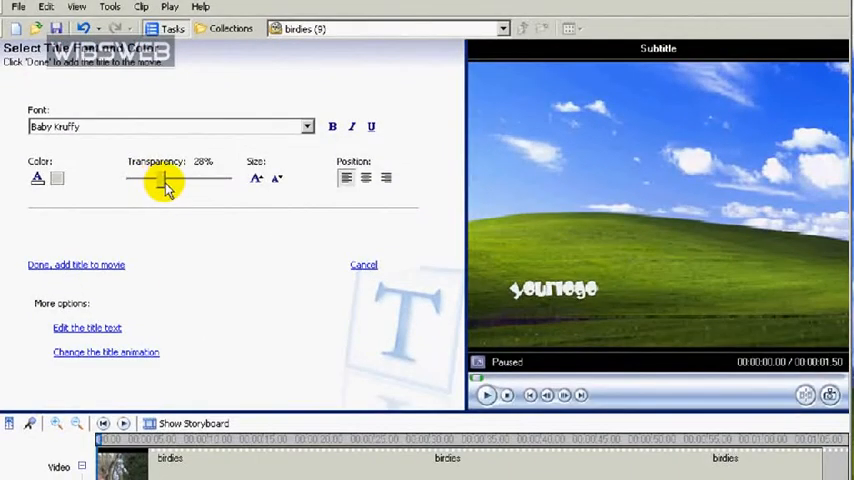
left_click_drag(165, 178, 175, 178)
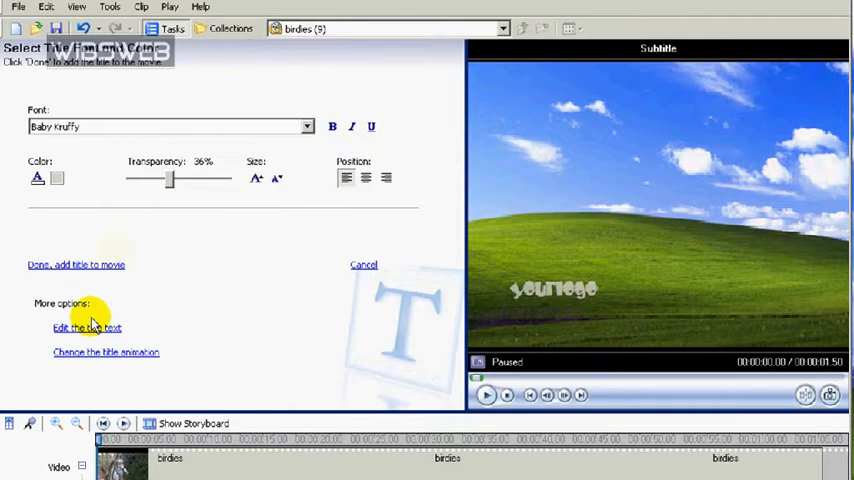
Add the yourlogo title to the movie and select it on the Title Overlay track.
left_click(486, 394)
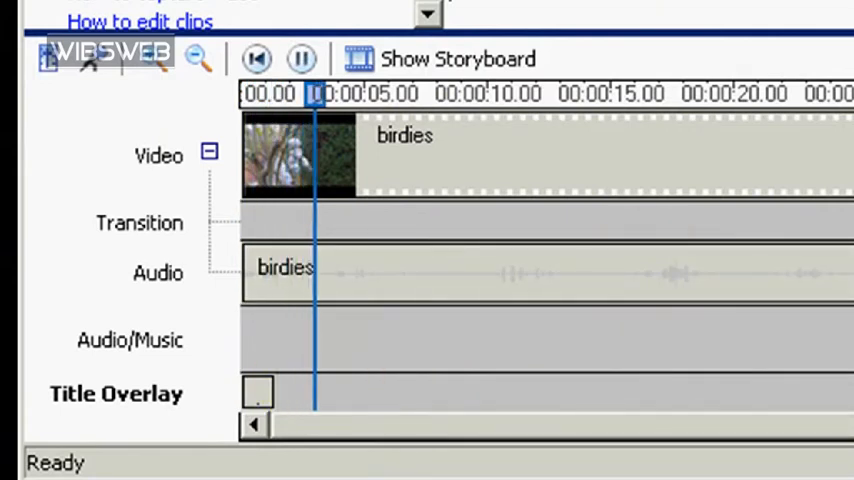
left_click(301, 59)
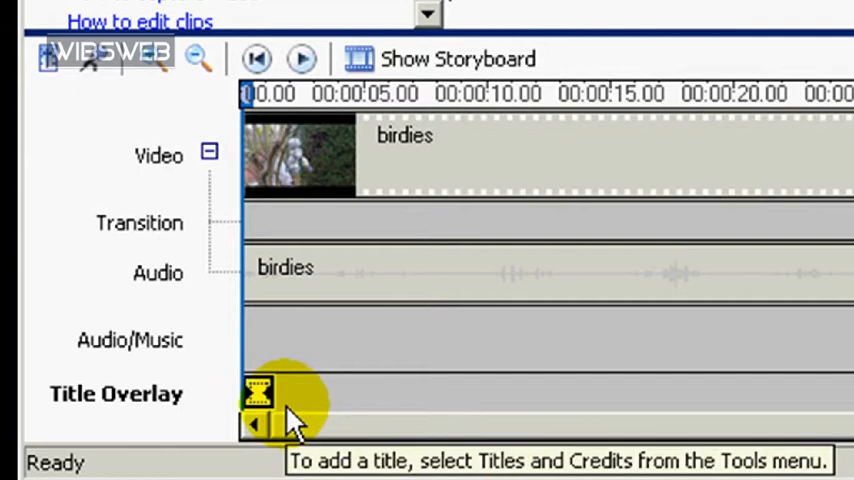
mouse_move(270, 395)
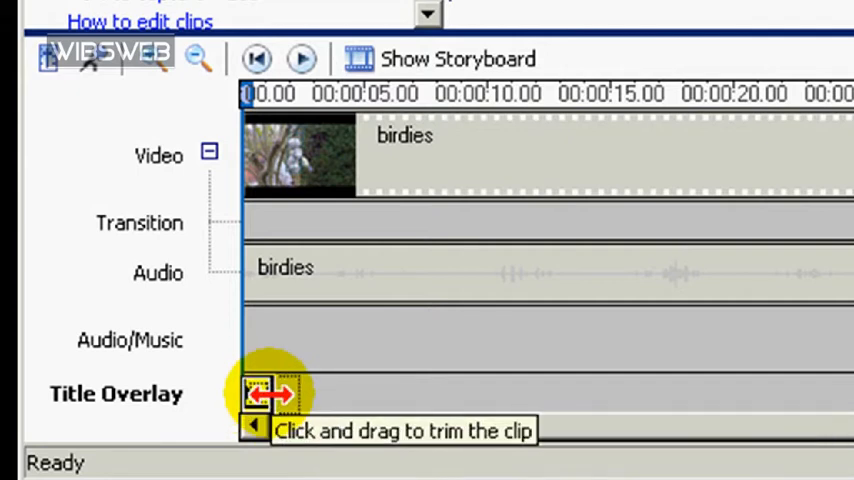